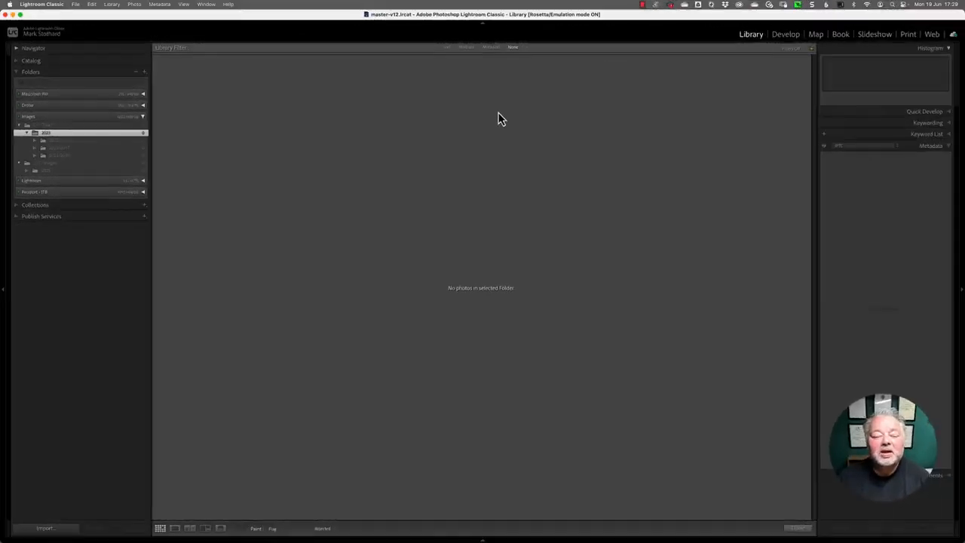
mouse_move(184, 205)
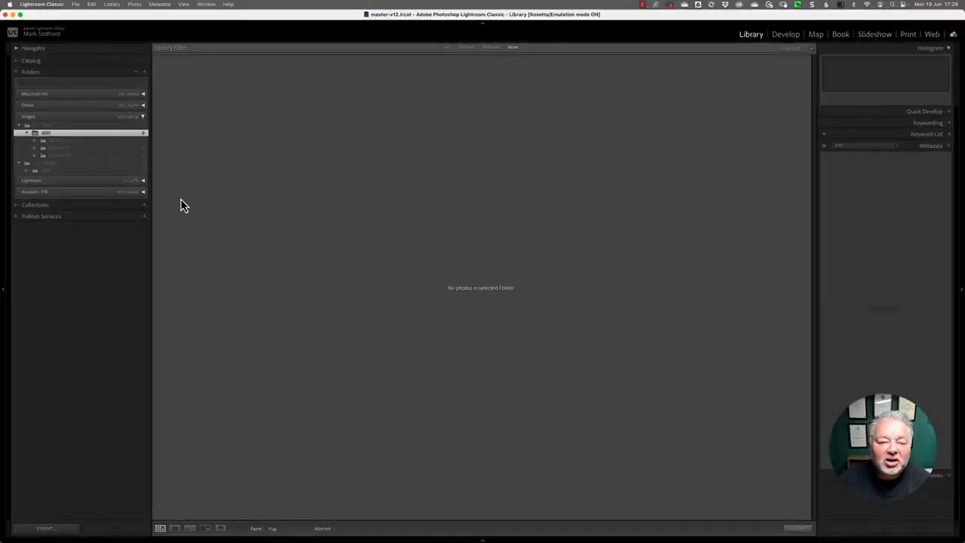
mouse_move(274, 244)
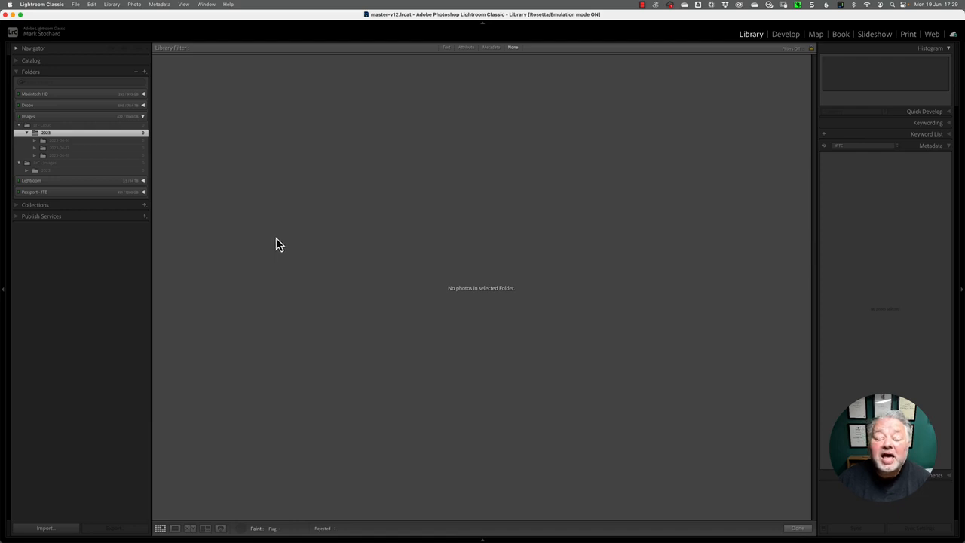
mouse_move(271, 242)
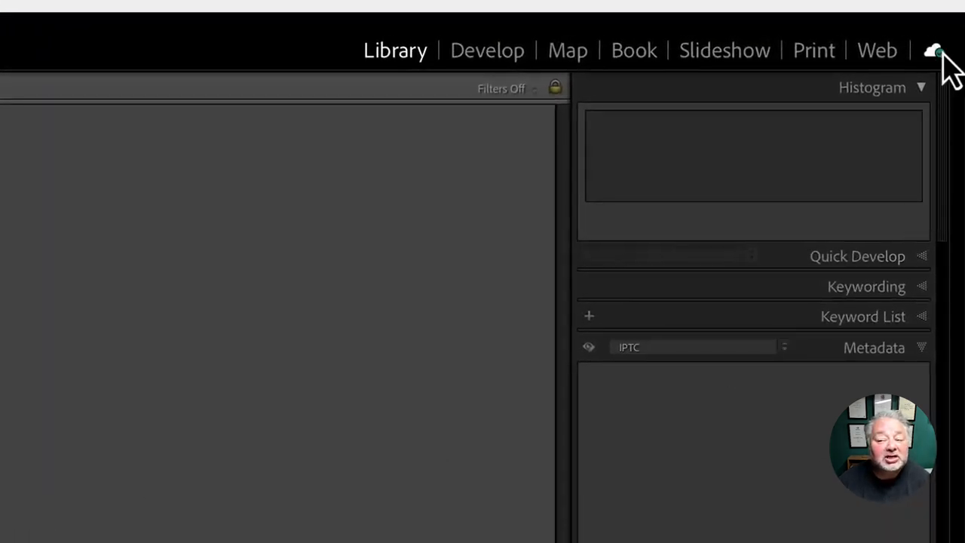
- Show the cloud sync status panel from the cloud icon at top right
click(936, 50)
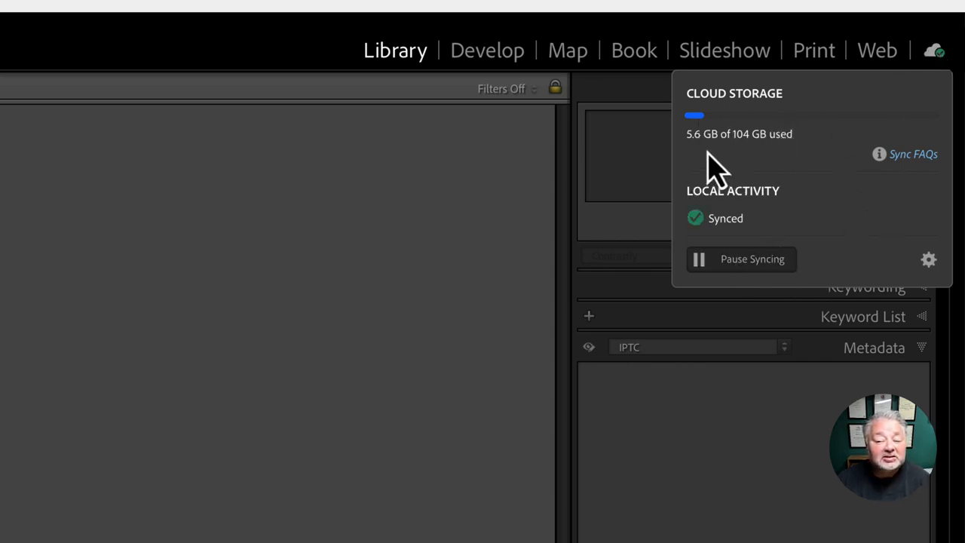
mouse_move(757, 136)
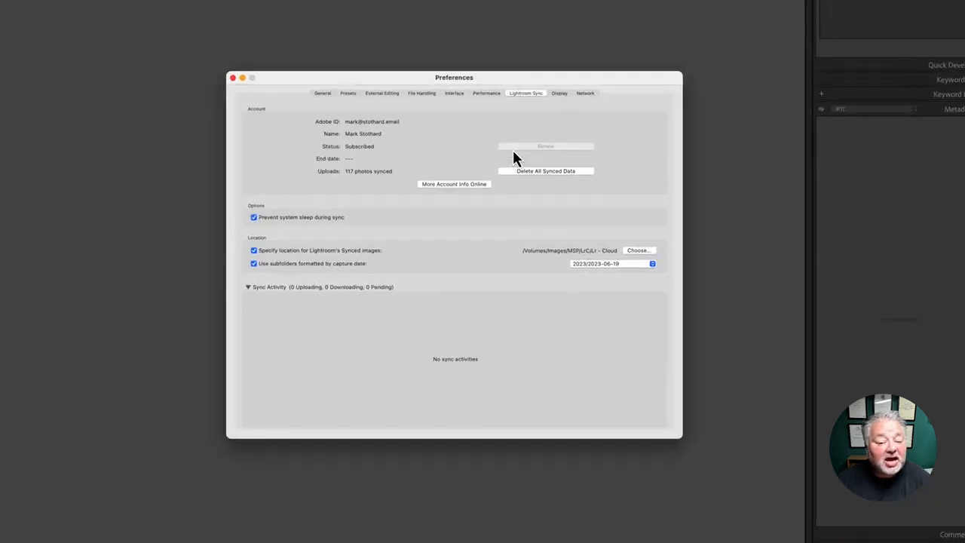
mouse_move(350, 139)
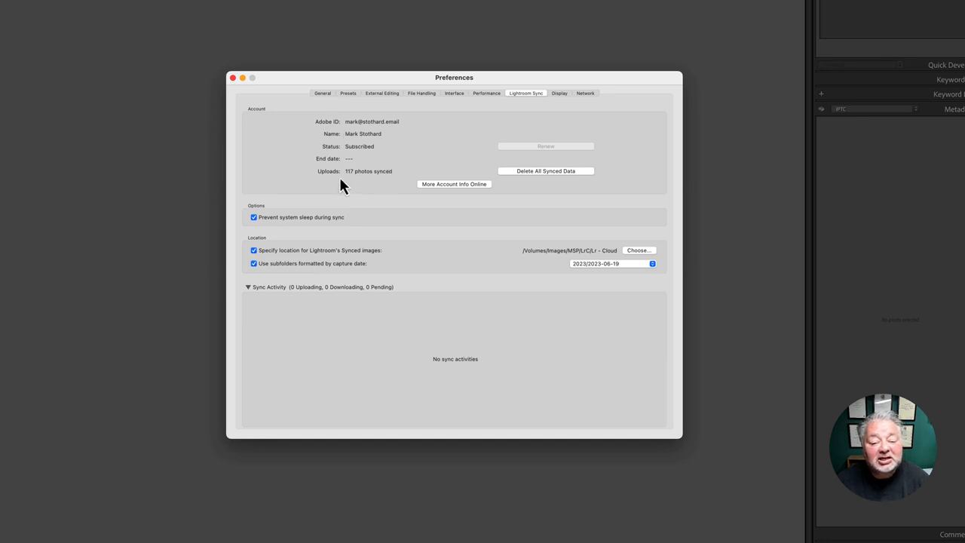
mouse_move(530, 195)
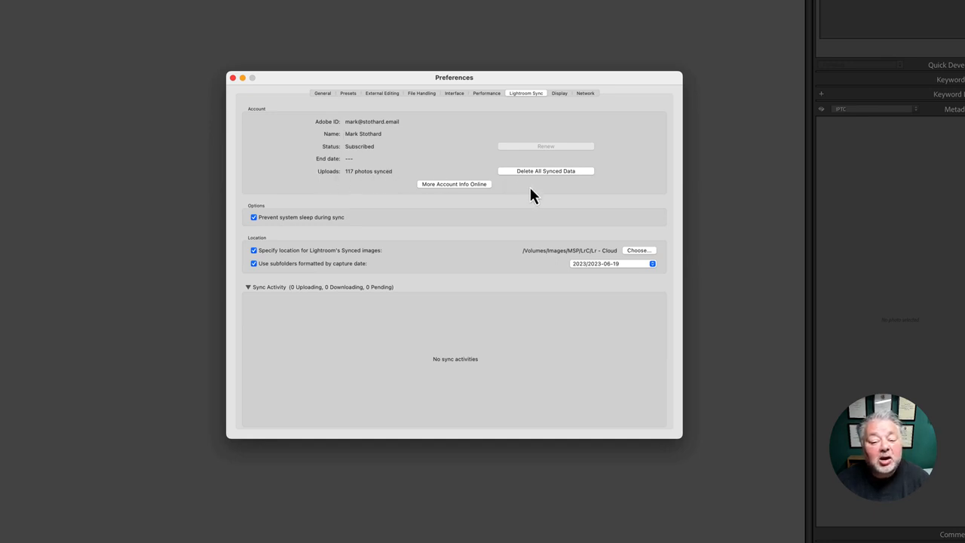
mouse_move(604, 354)
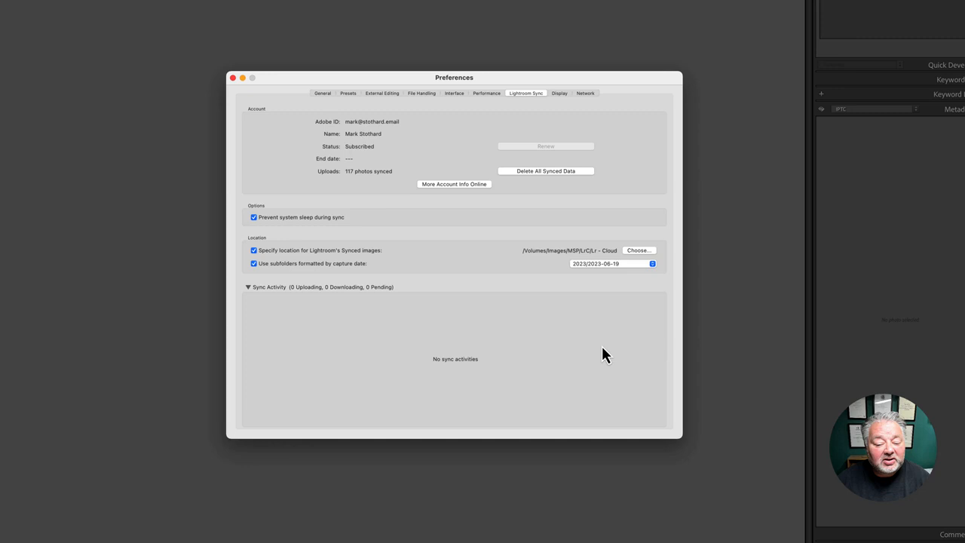
mouse_move(539, 389)
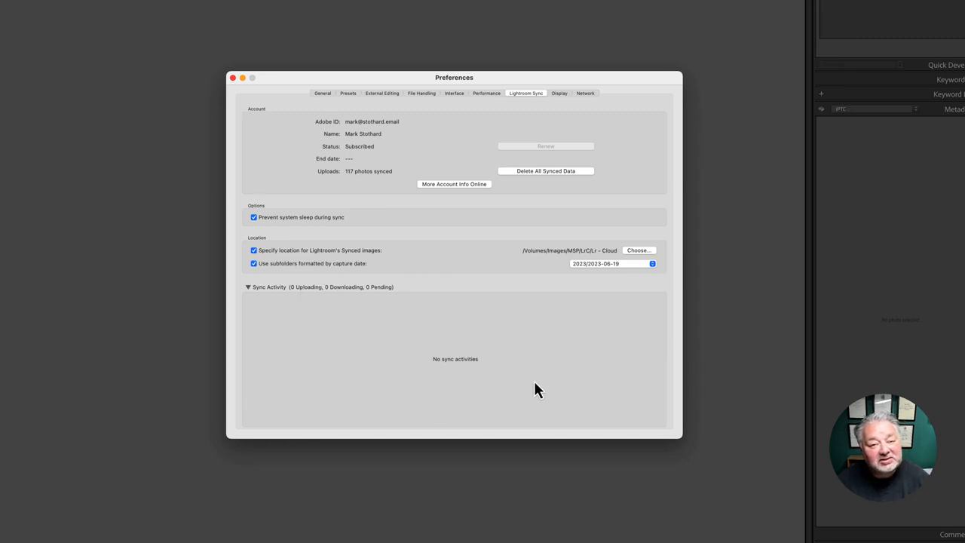
mouse_move(453, 364)
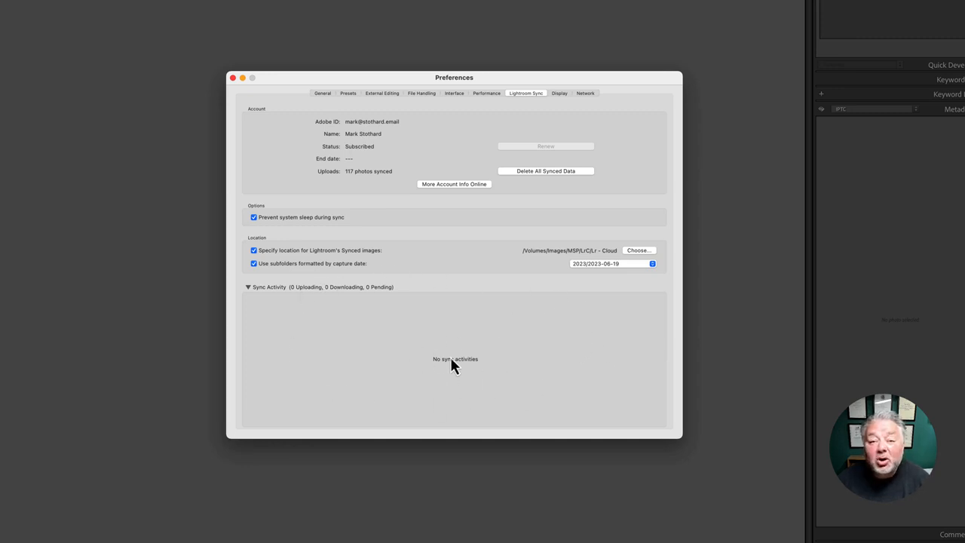
mouse_move(269, 315)
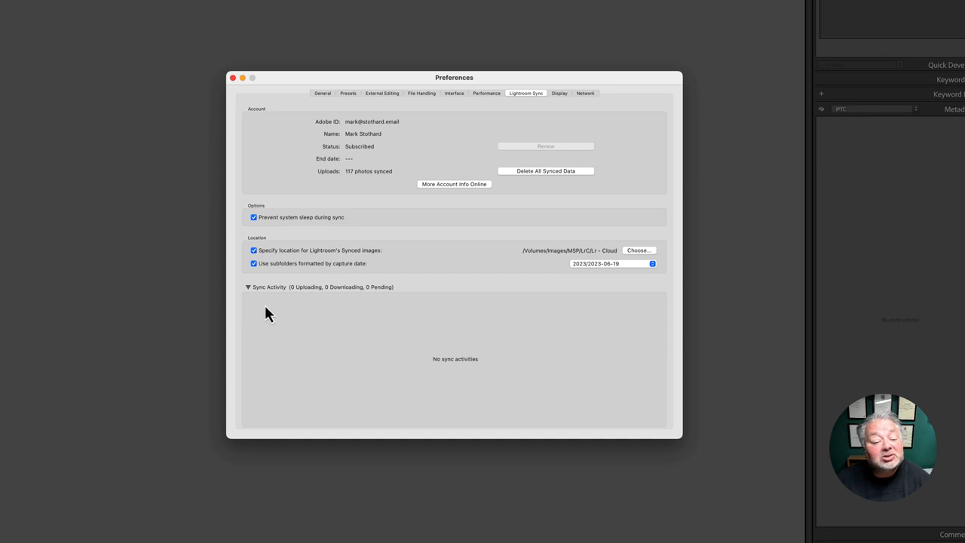
mouse_move(443, 362)
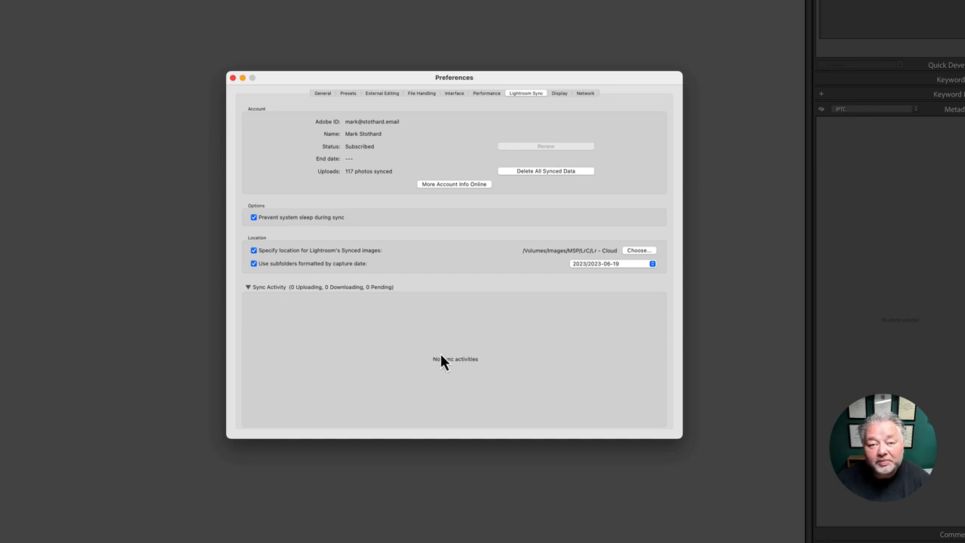
mouse_move(440, 353)
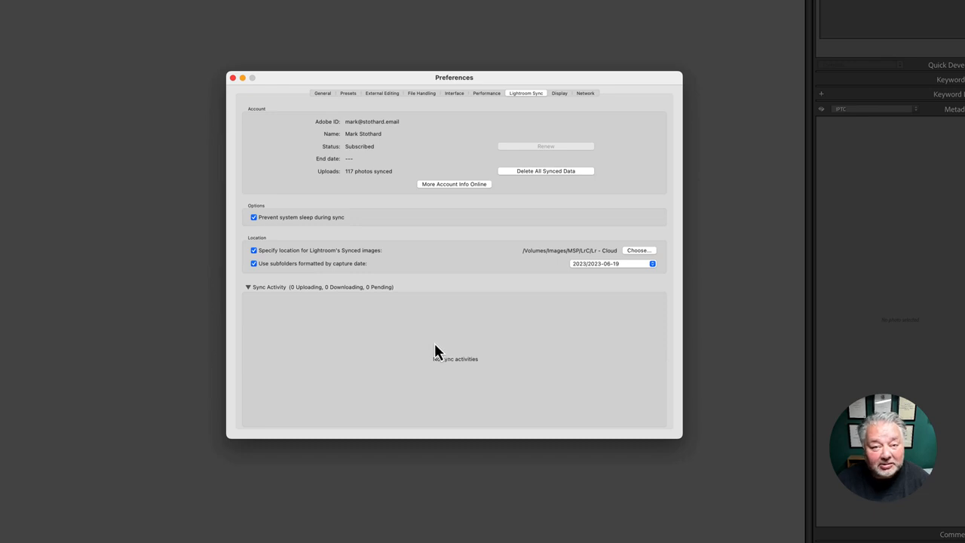
mouse_move(537, 356)
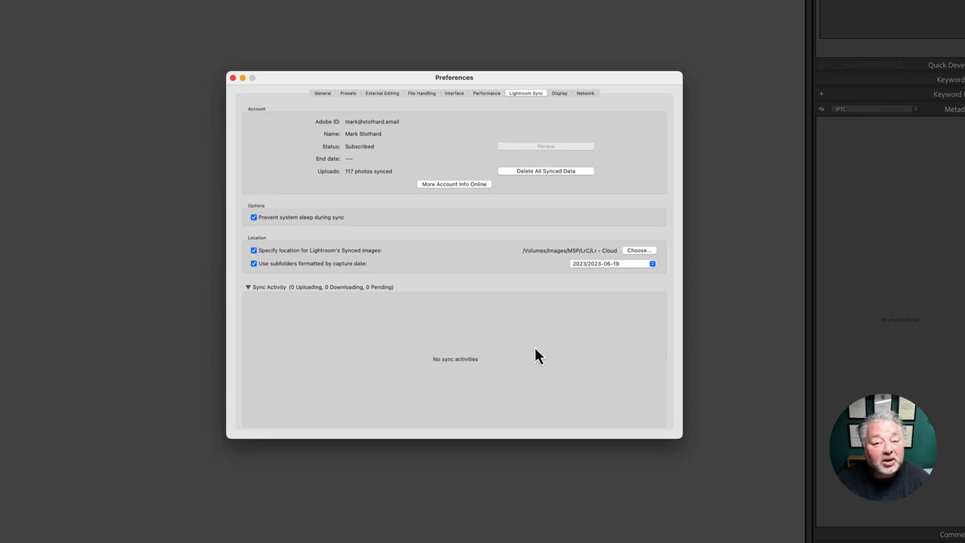
mouse_move(573, 340)
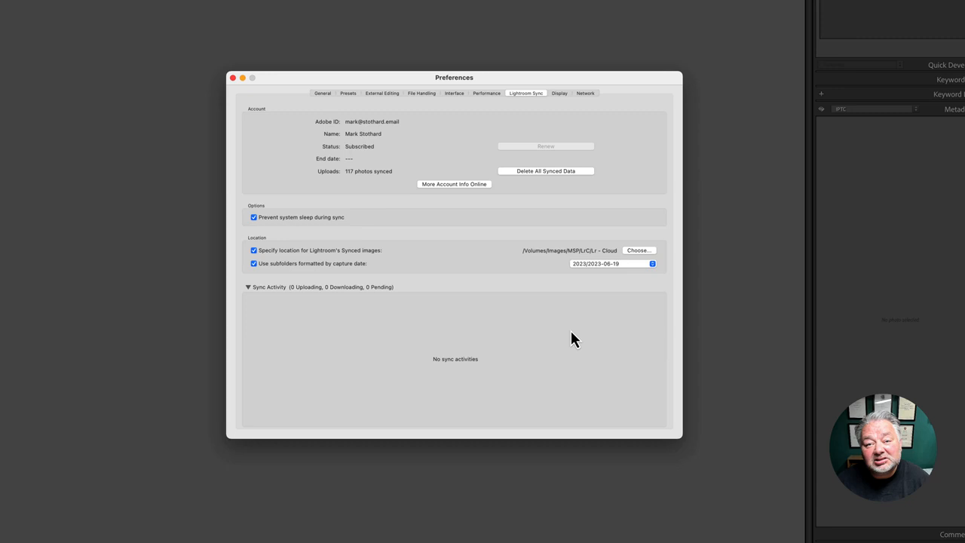
mouse_move(581, 345)
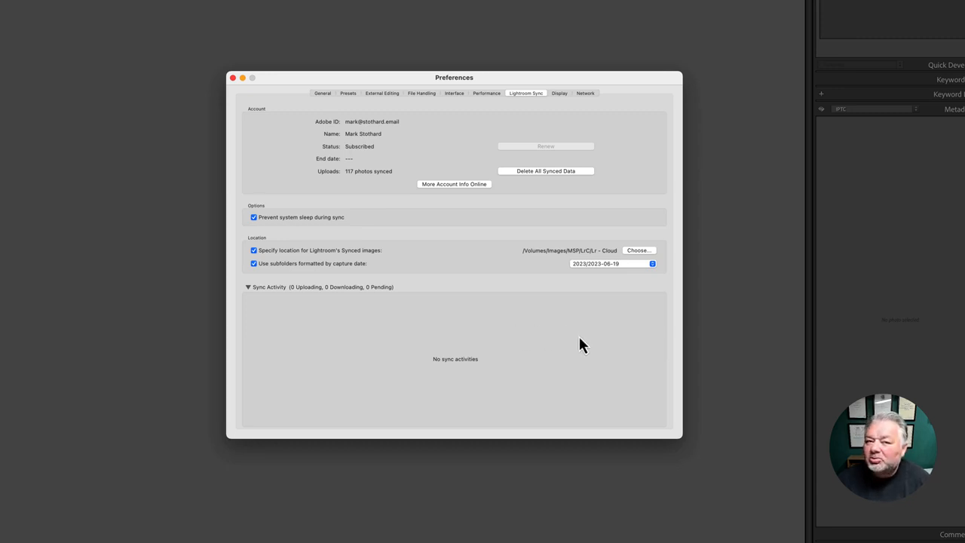
mouse_move(580, 340)
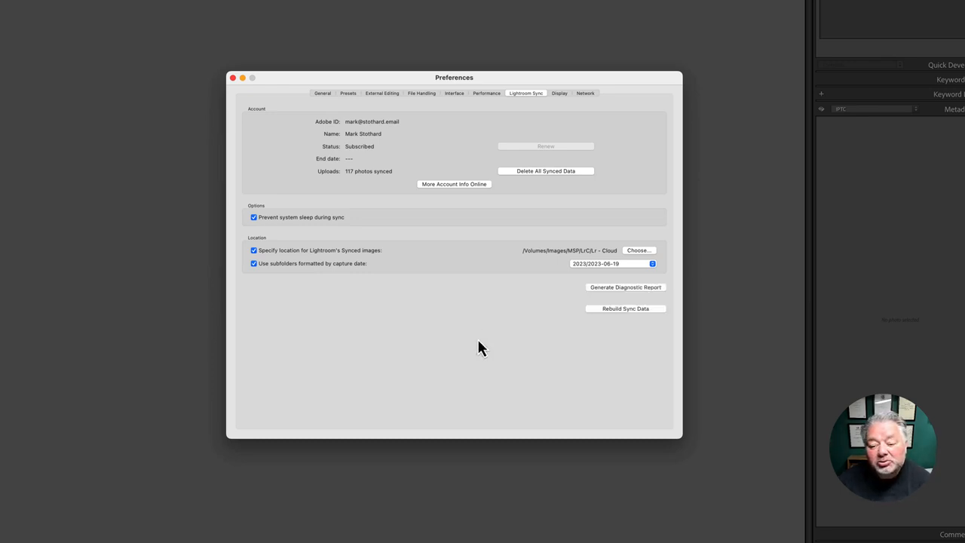
mouse_move(546, 341)
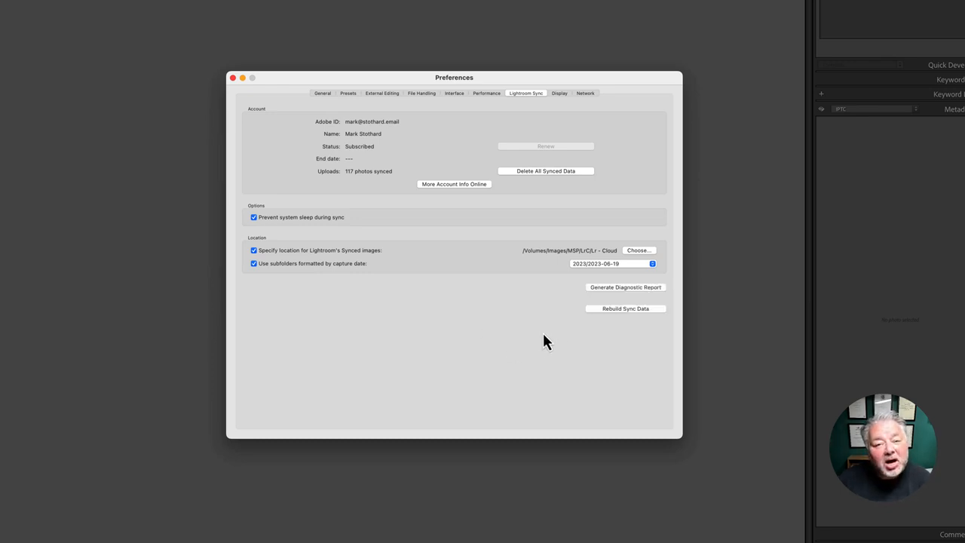
mouse_move(588, 356)
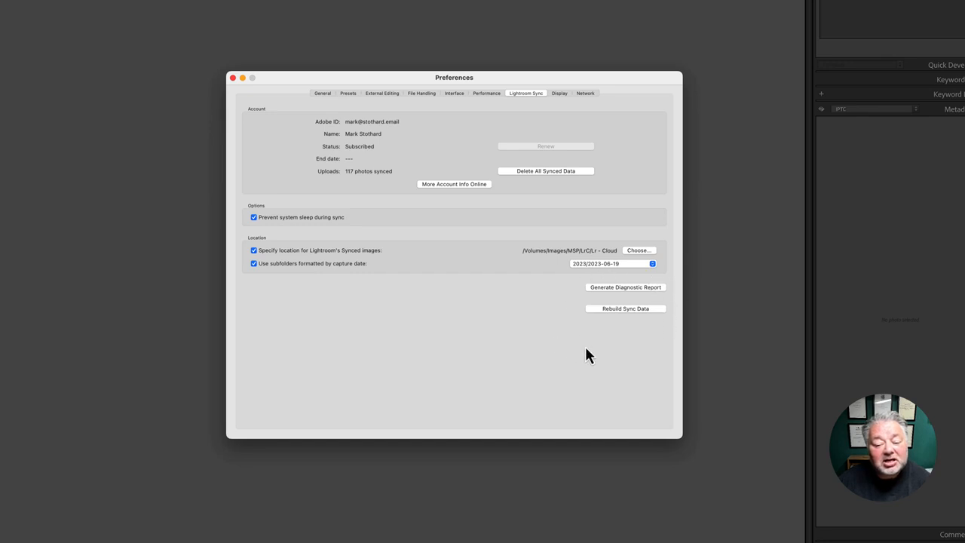
mouse_move(598, 333)
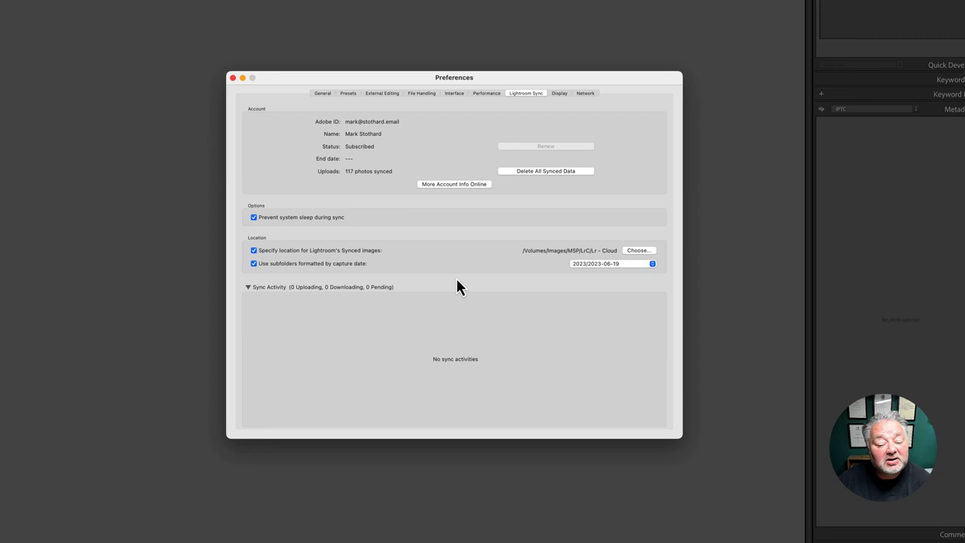
- In Preferences > Lightroom Sync, start Rebuild Sync Data
click(247, 287)
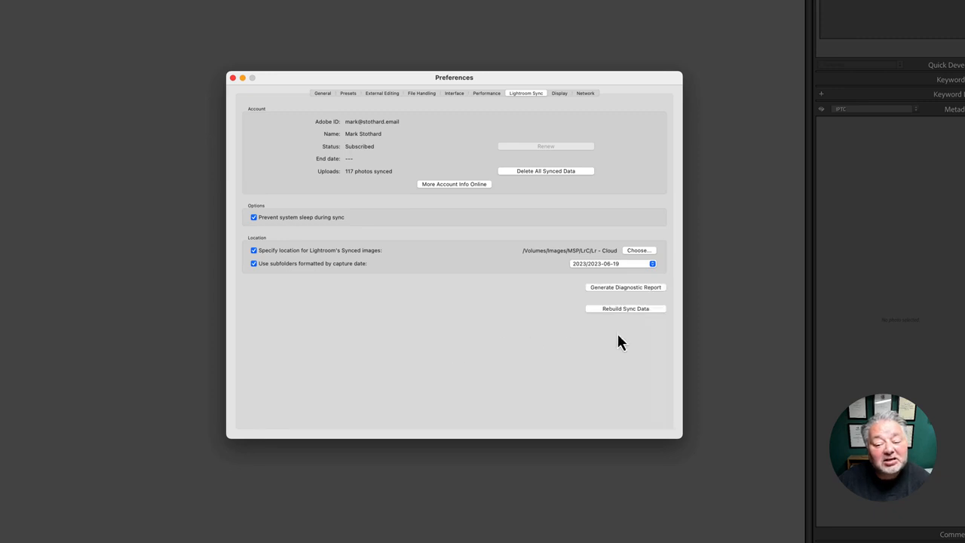
mouse_move(626, 311)
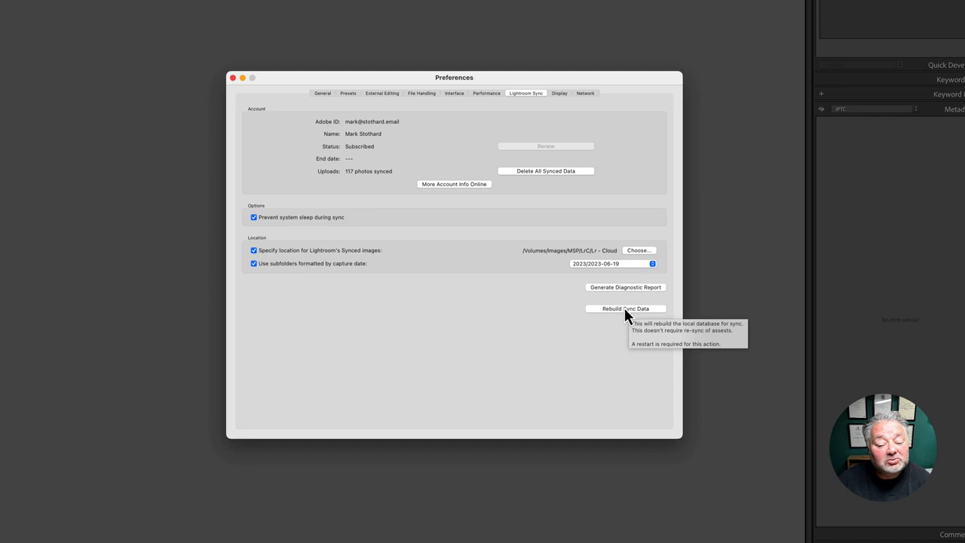
click(624, 308)
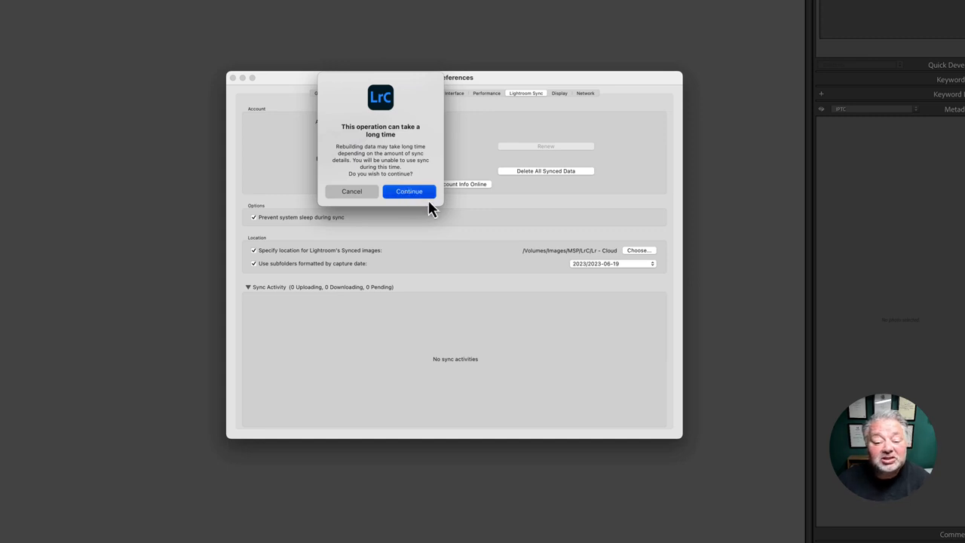
- Confirm Continue on the long-rebuild warning dialog
click(408, 190)
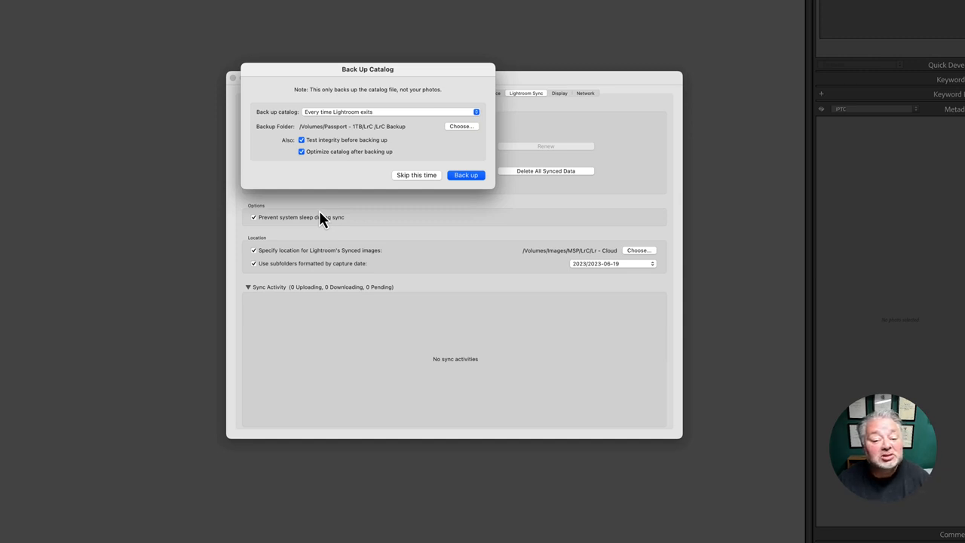
mouse_move(370, 187)
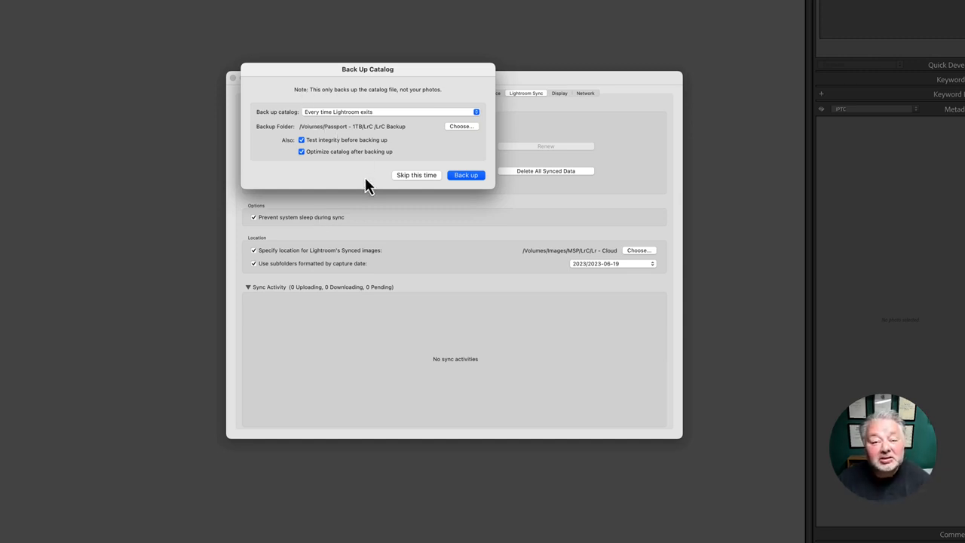
mouse_move(356, 199)
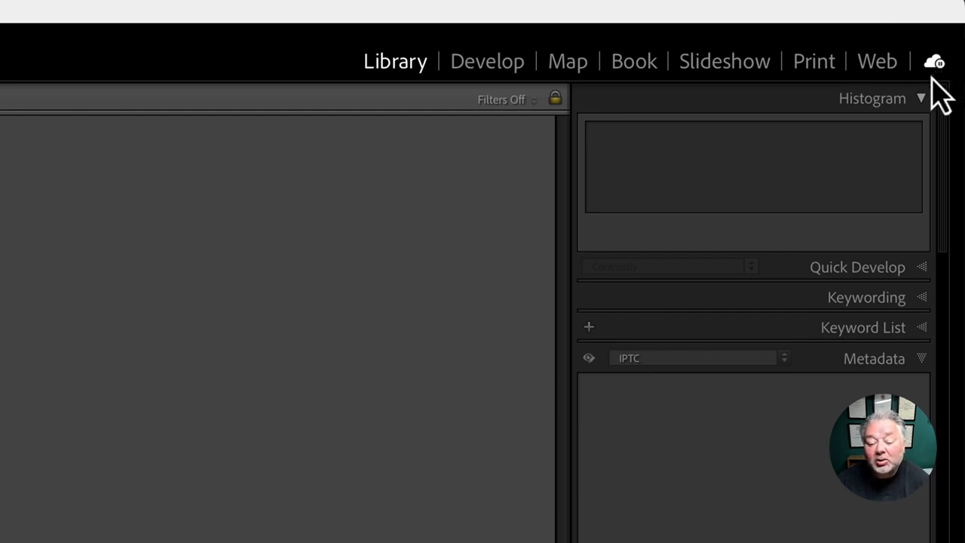
mouse_move(616, 199)
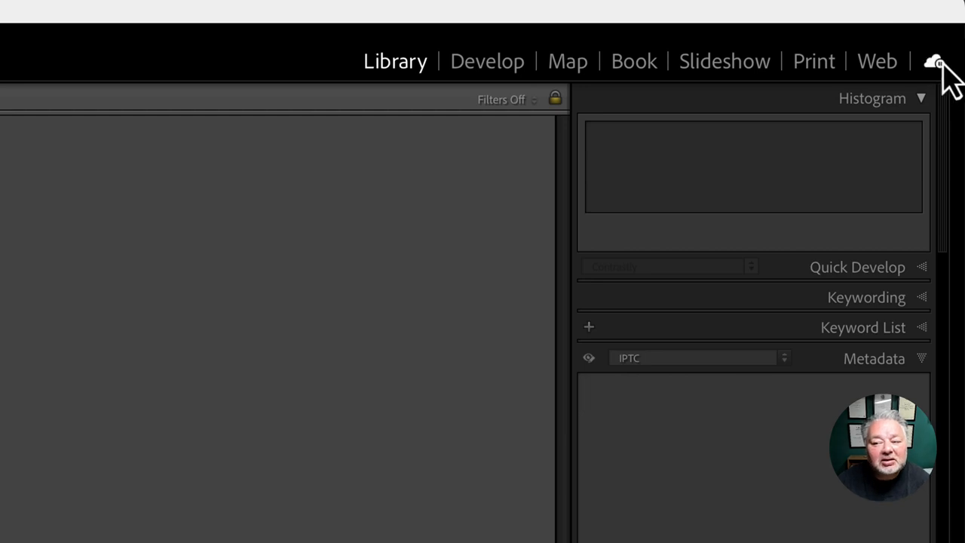
- From the cloud status panel, resume the paused photo syncing
click(935, 60)
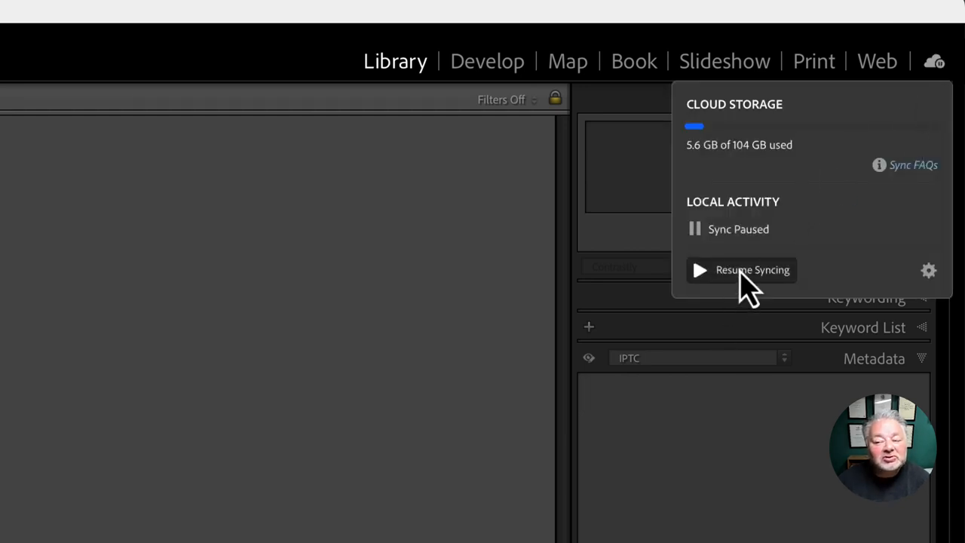
click(740, 270)
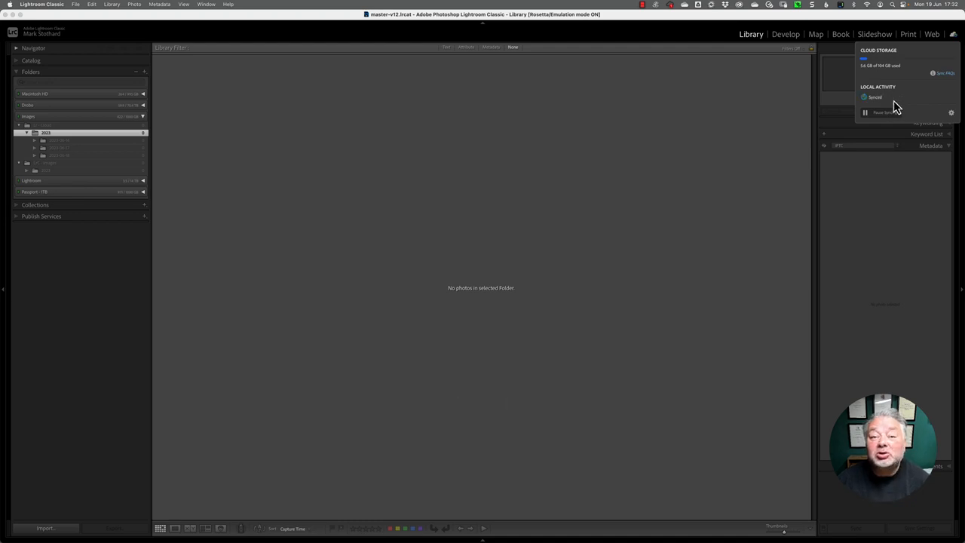
mouse_move(952, 113)
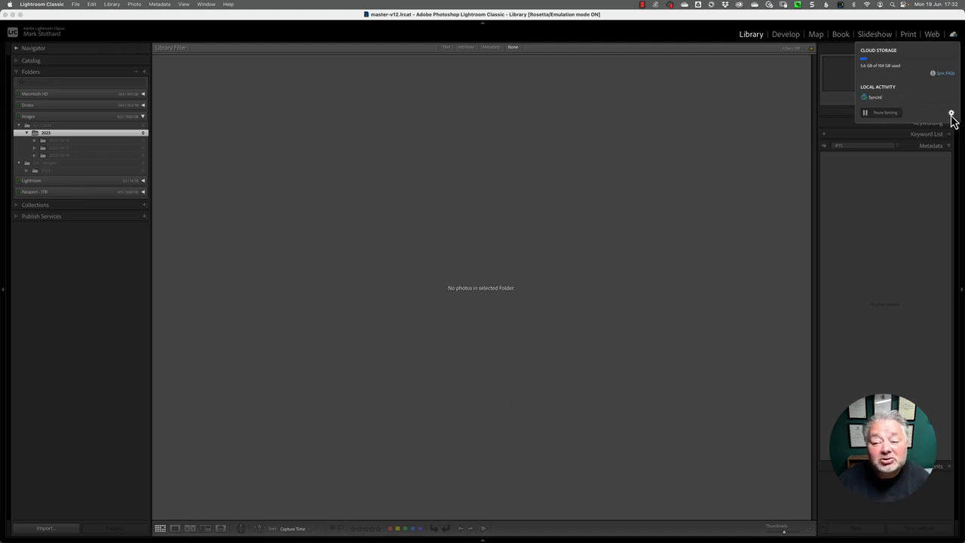
- Show the sync preferences via the gear icon to review Sync Activity
click(950, 114)
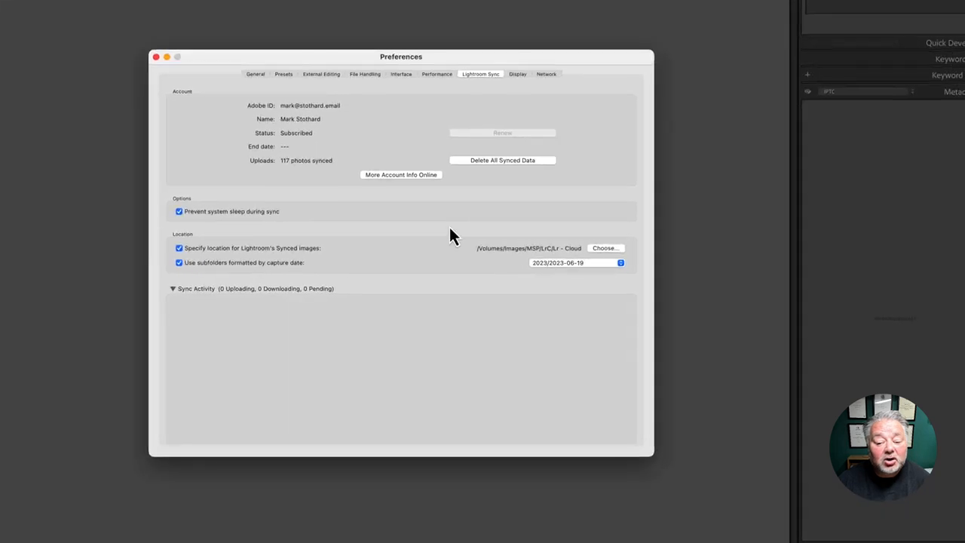
mouse_move(364, 294)
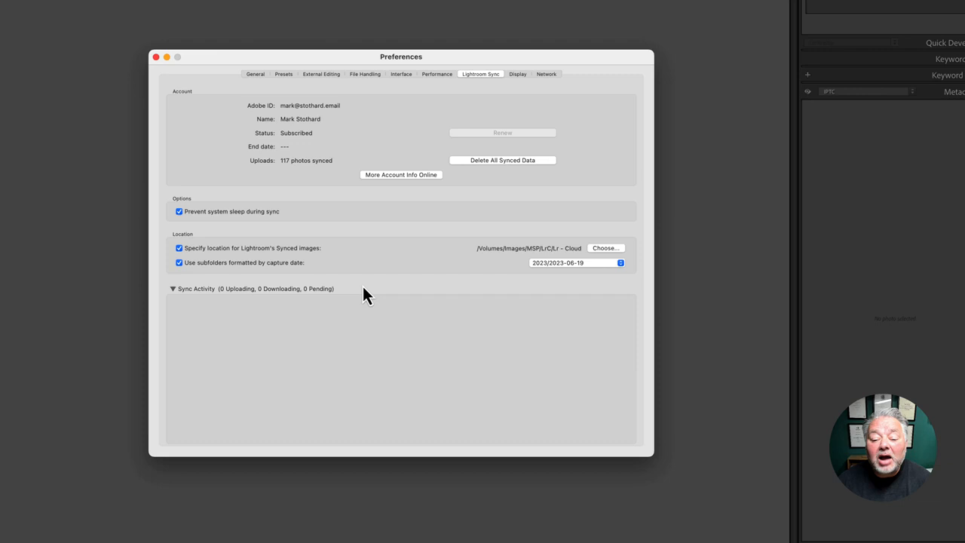
mouse_move(656, 346)
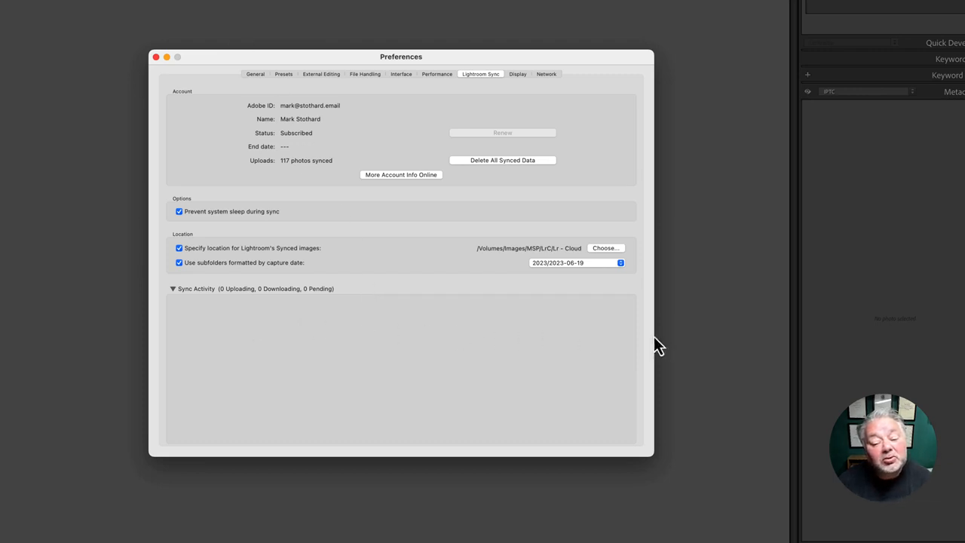
mouse_move(460, 359)
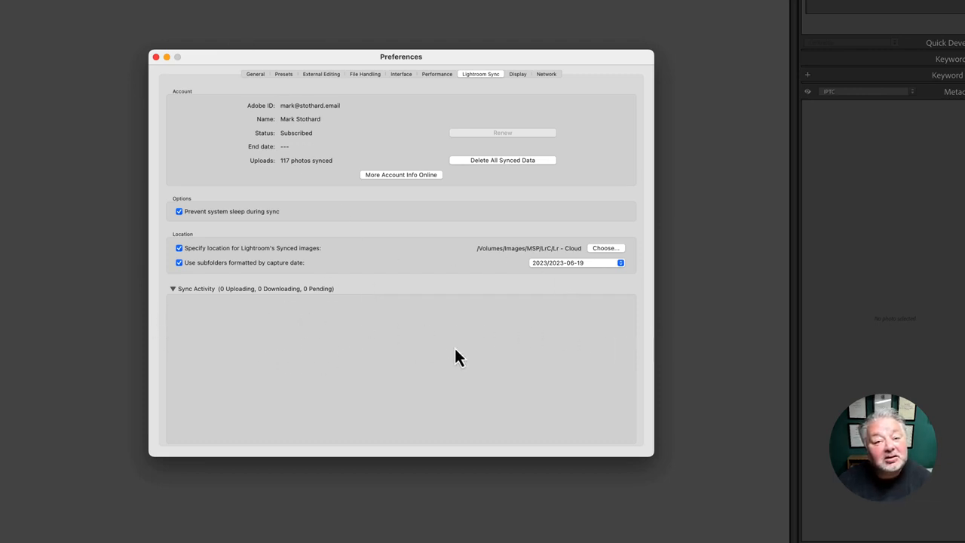
mouse_move(399, 310)
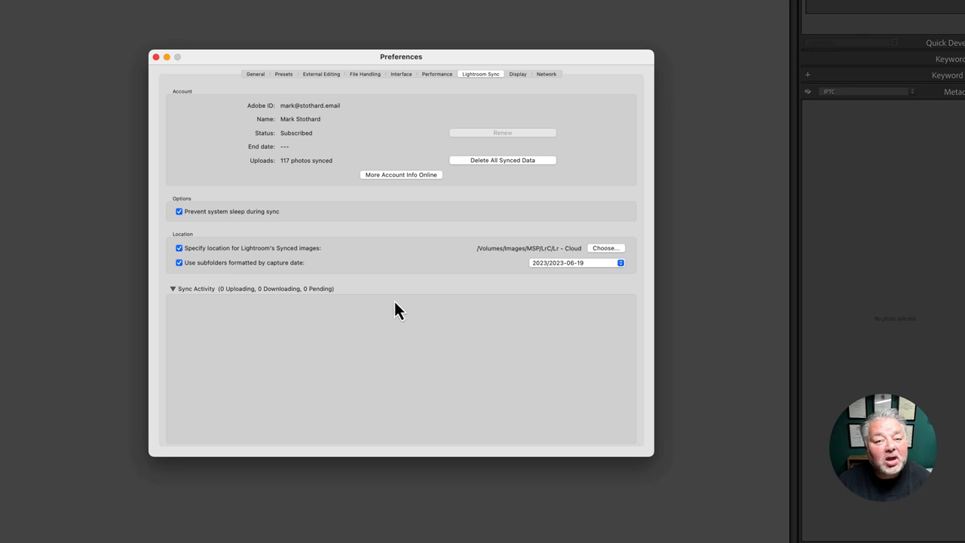
mouse_move(275, 331)
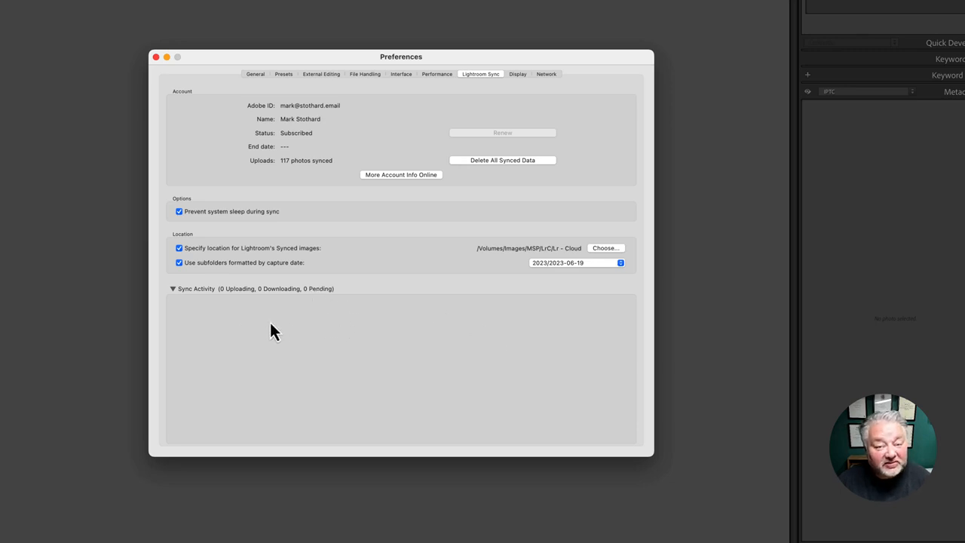
mouse_move(337, 328)
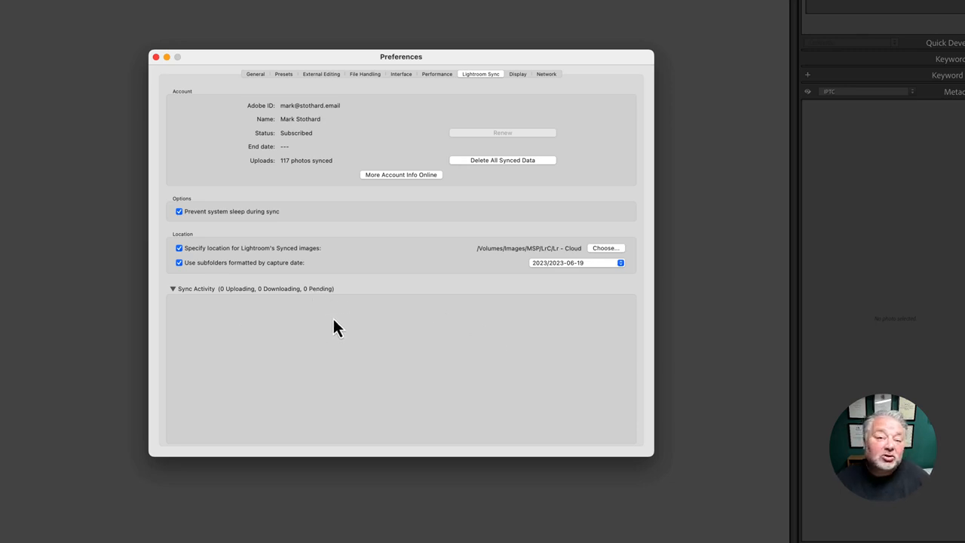
mouse_move(333, 333)
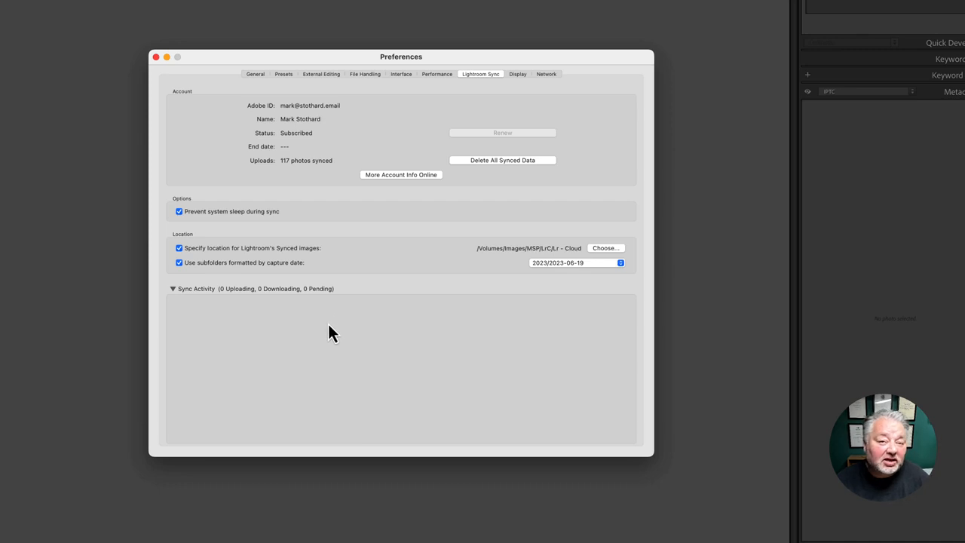
mouse_move(324, 338)
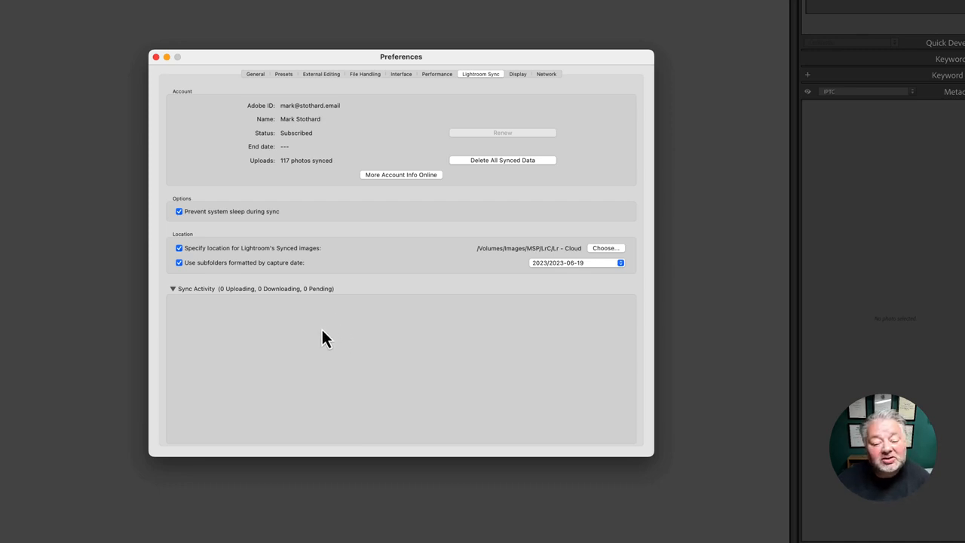
mouse_move(354, 305)
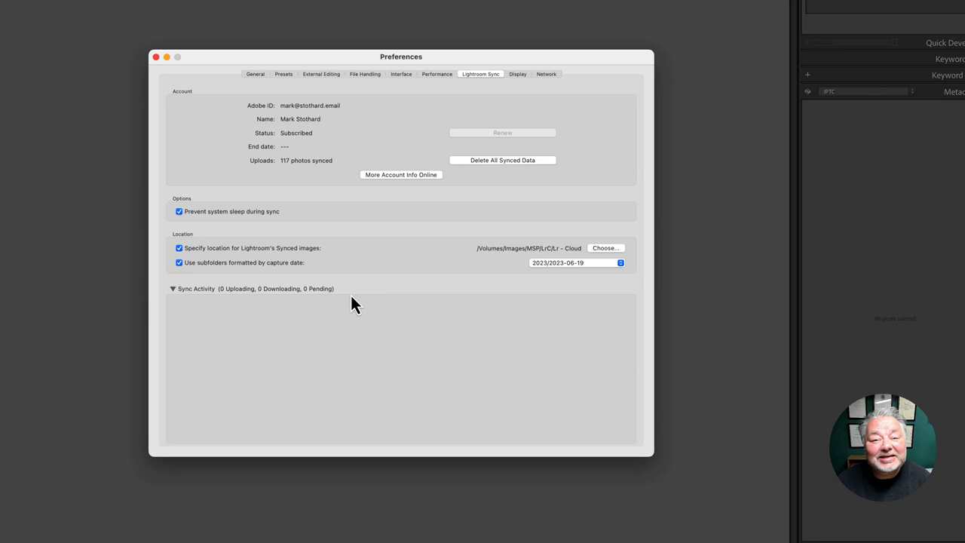
mouse_move(364, 308)
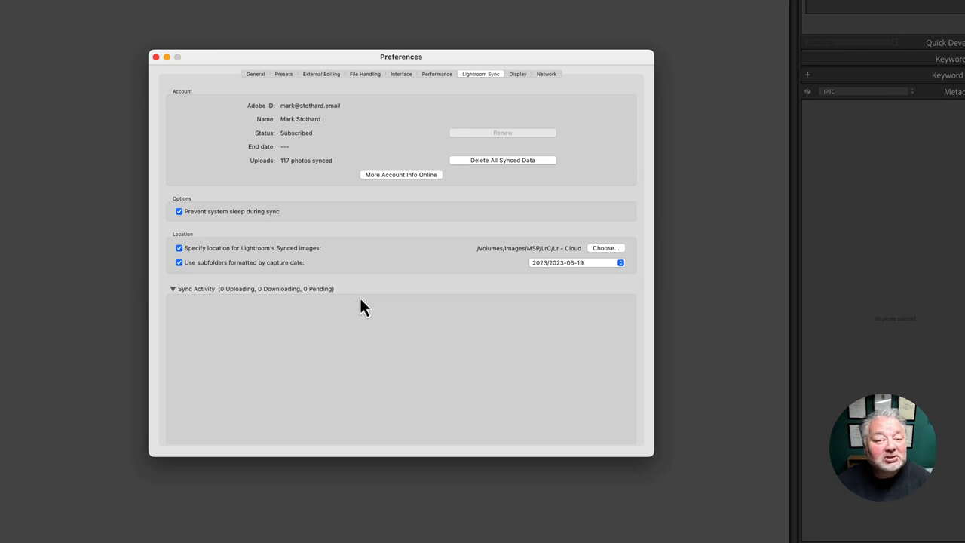
mouse_move(338, 302)
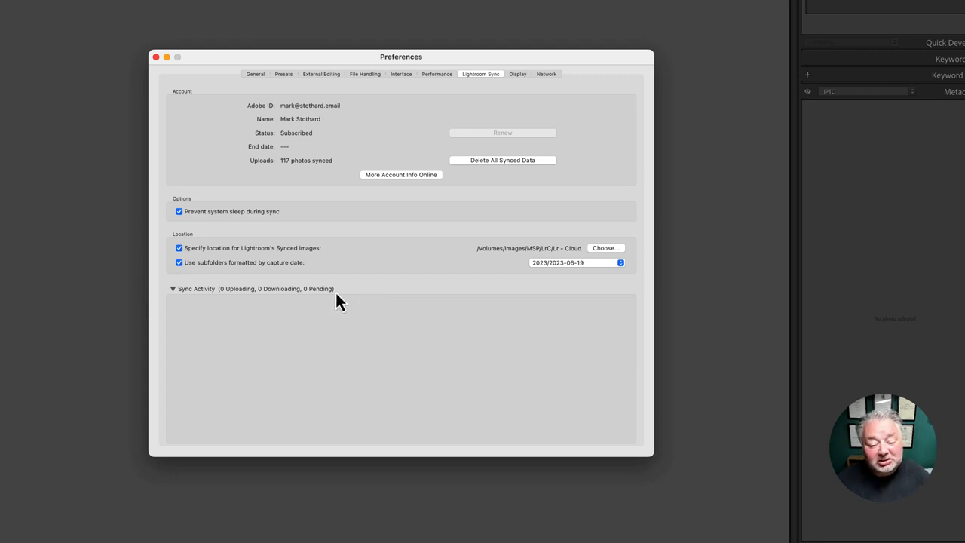